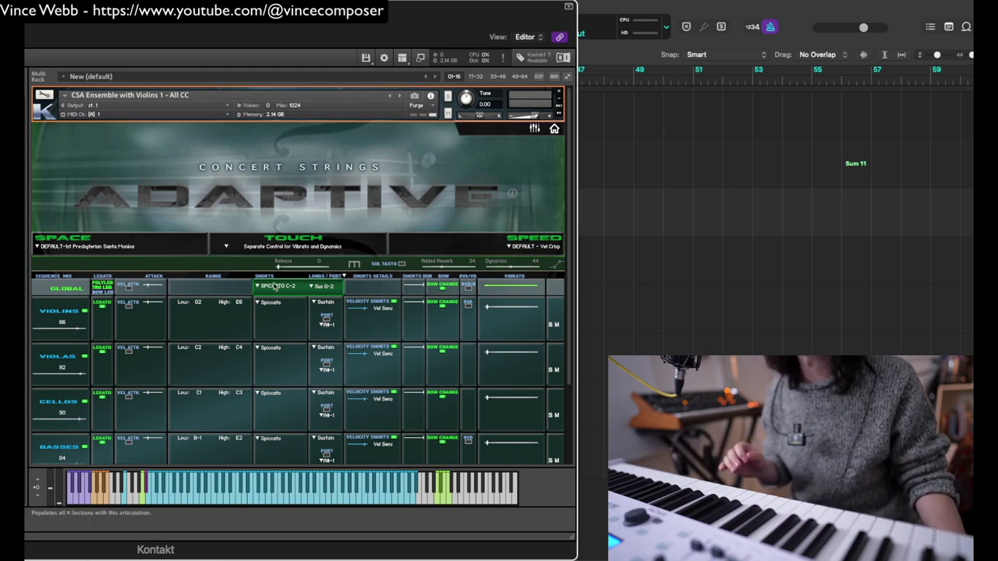
# Show the global Shorts articulation menu (currently Spiccato) for the whole string ensemble
pyautogui.click(280, 287)
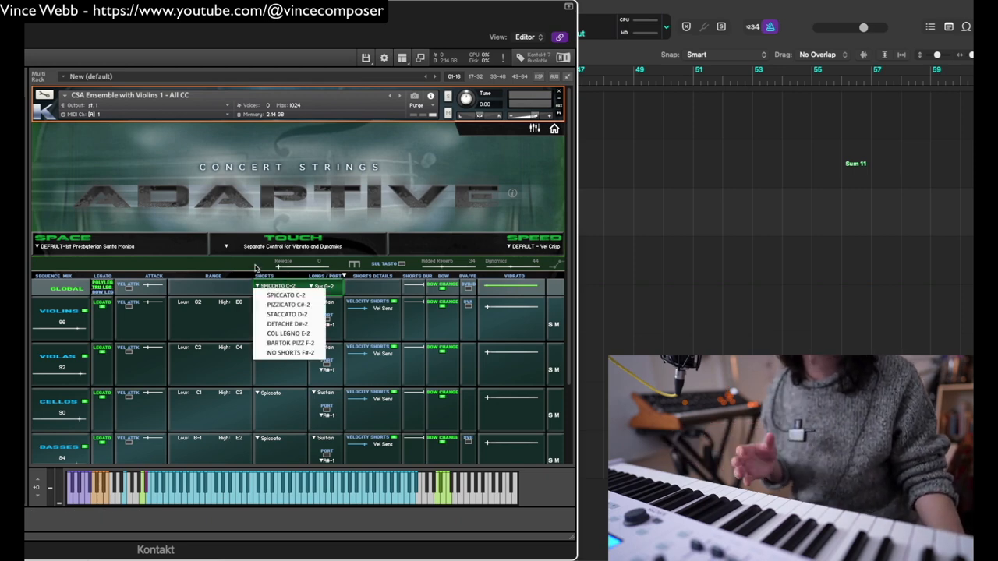
pyautogui.click(281, 302)
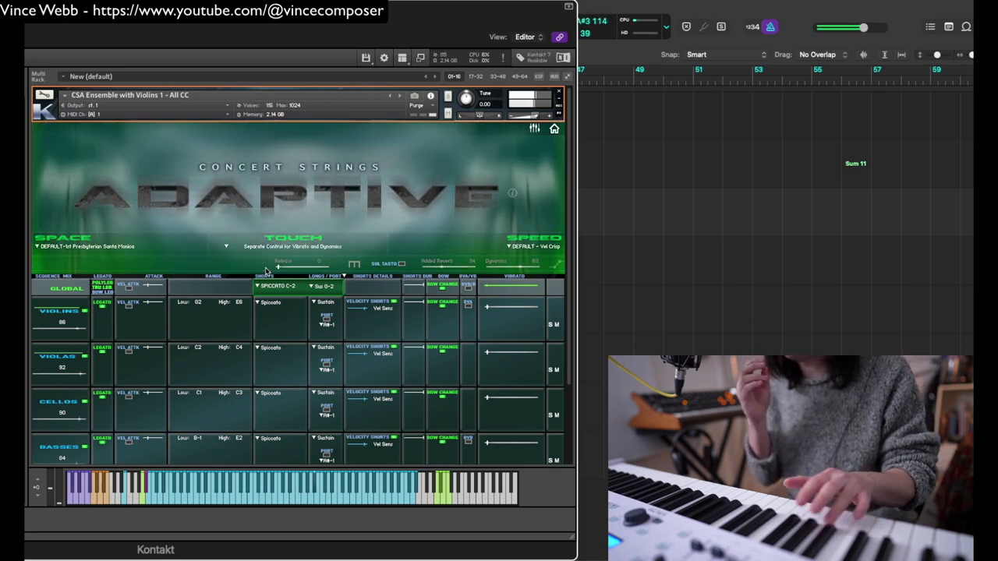
pyautogui.click(281, 287)
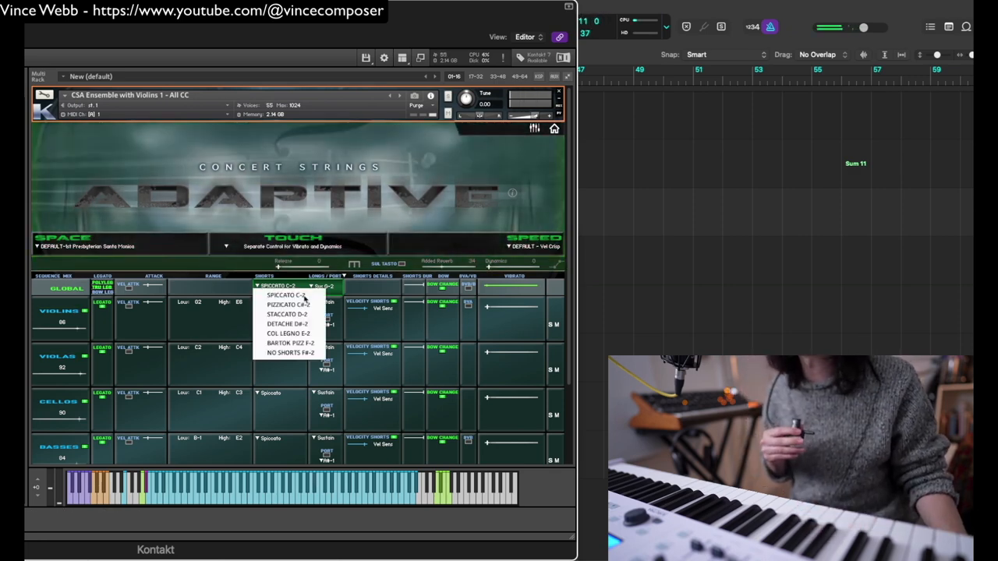
# Choose STACCATO D-3 as the ensemble's short articulation and confirm it stays selected
pyautogui.click(284, 313)
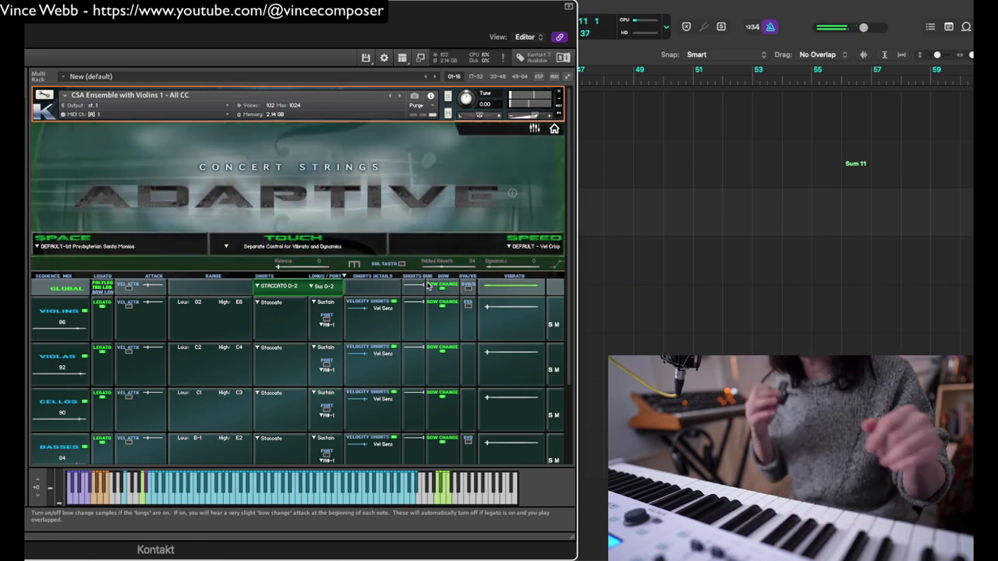
pyautogui.click(280, 287)
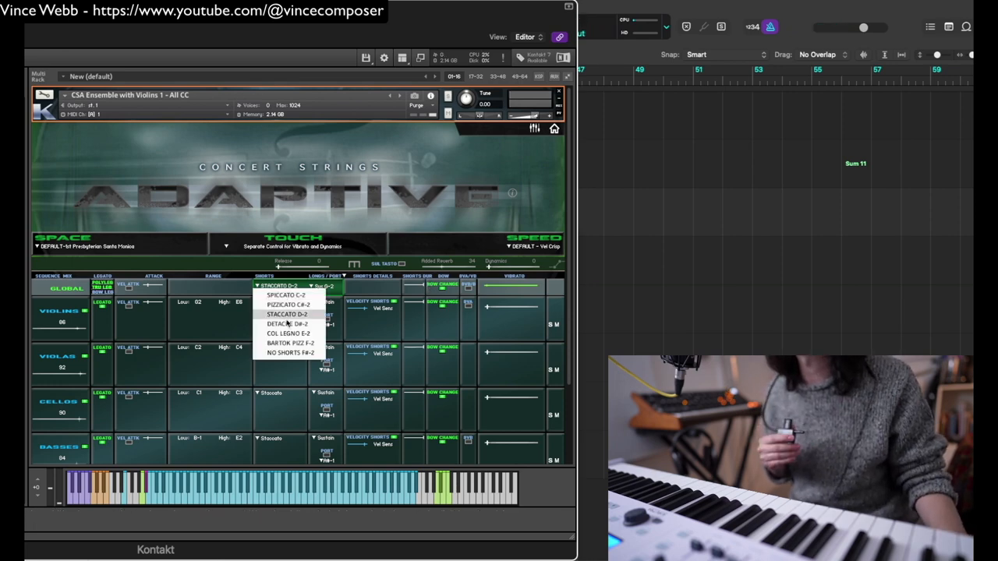
pyautogui.click(284, 315)
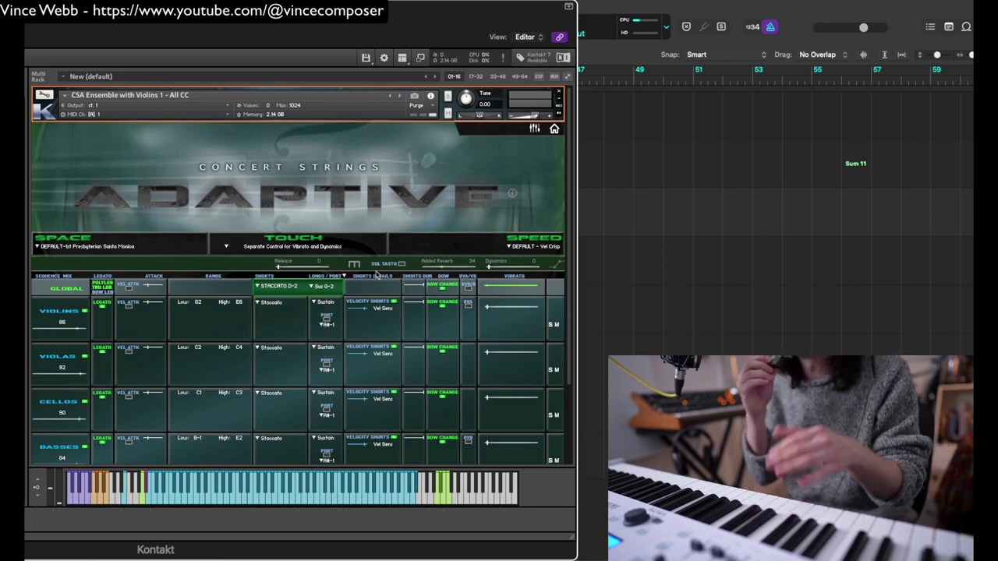